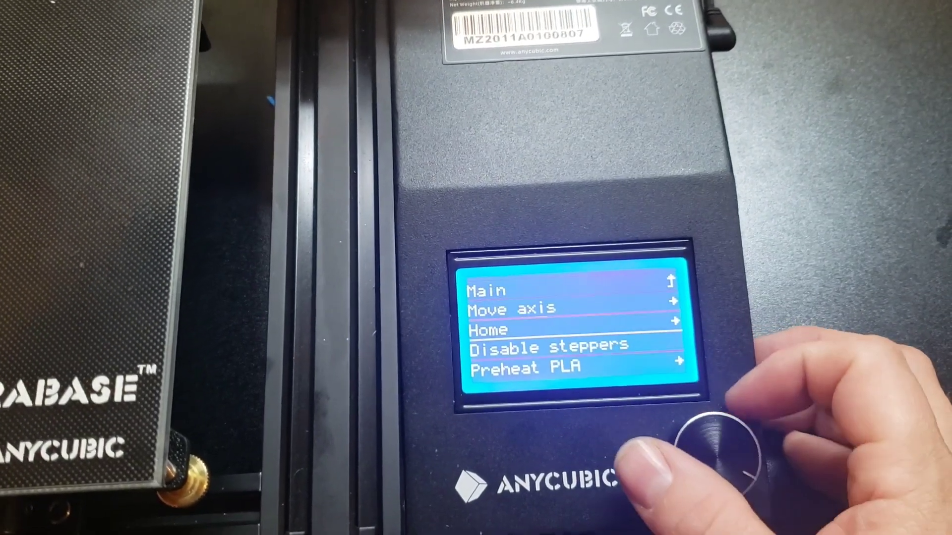
Select Preheat PLA so the nozzle and bed heat to PLA temperatures.
click(719, 438)
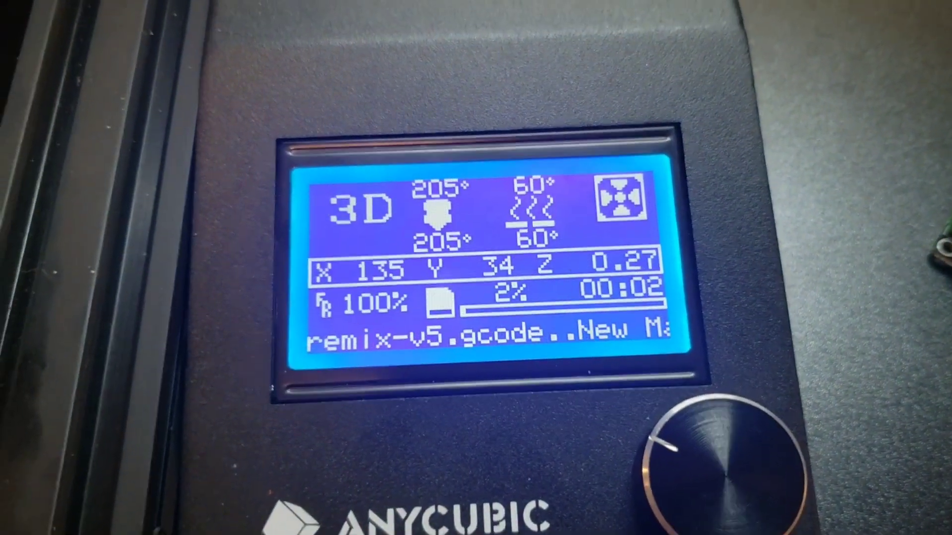